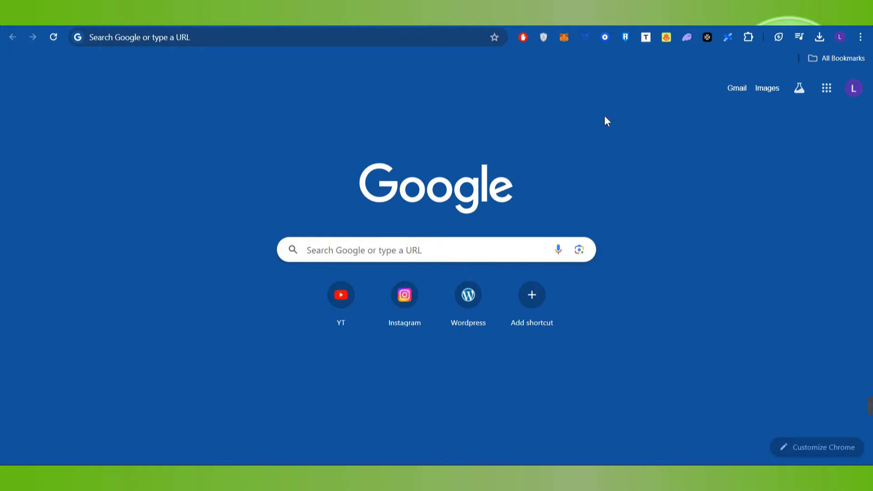
pyautogui.moveTo(563, 37)
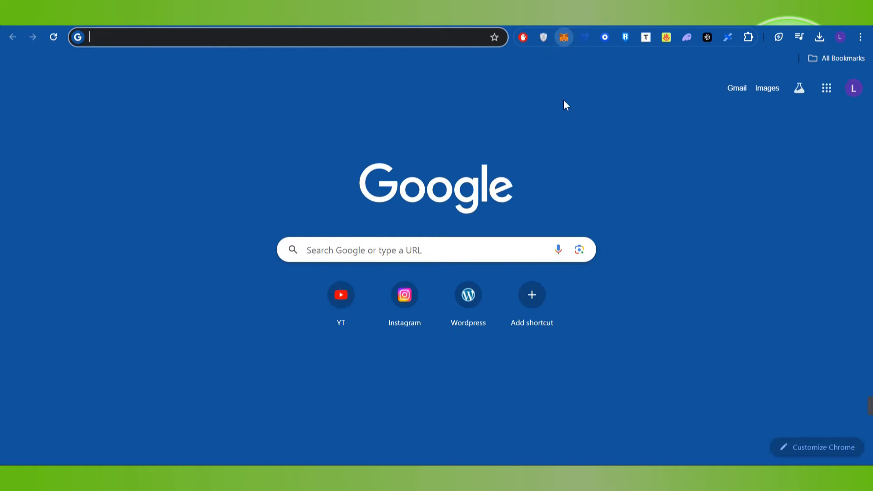
# - Show MetaMask's Select a network list with Ethereum Mainnet, BNB Smart Chain, Polygon and Avalanche
pyautogui.click(563, 37)
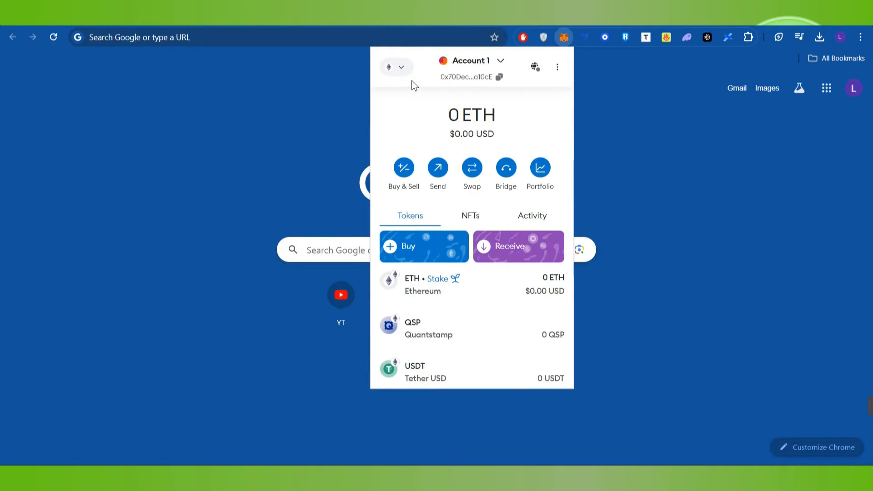
pyautogui.click(396, 67)
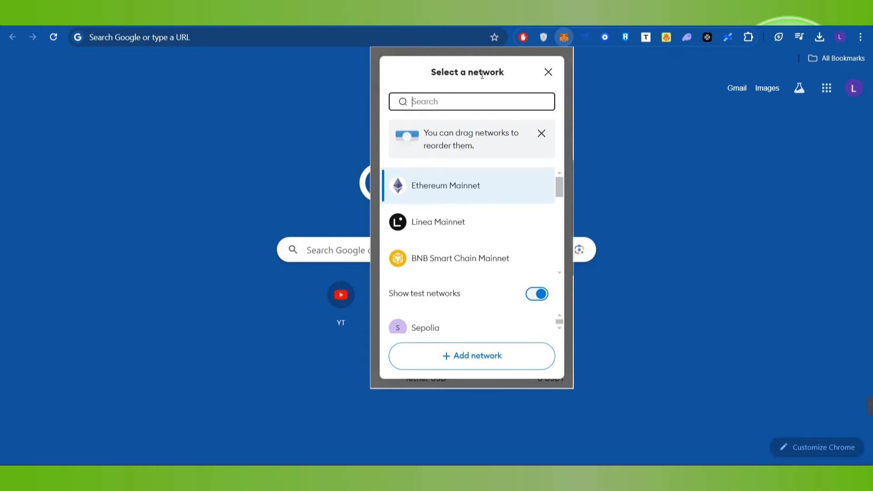
pyautogui.moveTo(461, 258)
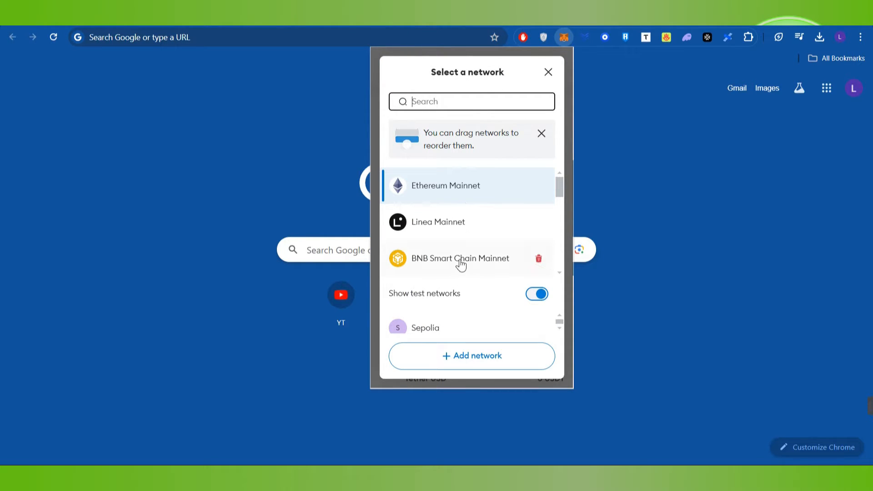
pyautogui.scroll(-3)
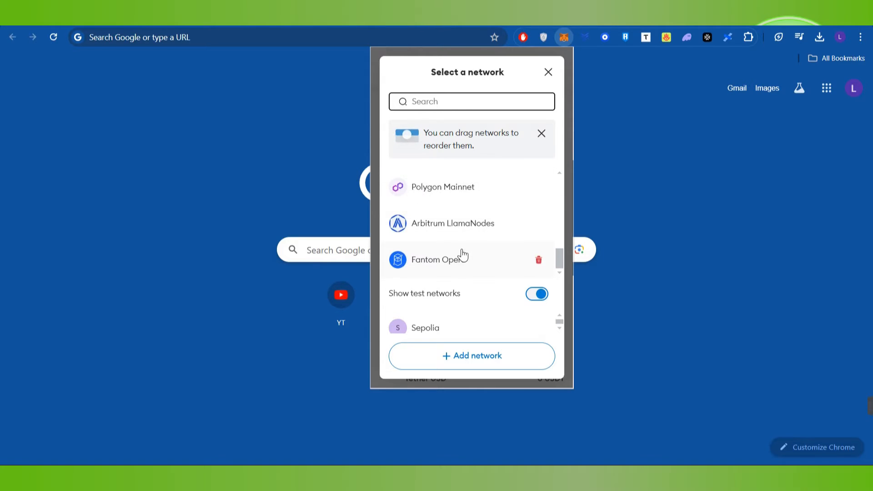
pyautogui.scroll(3)
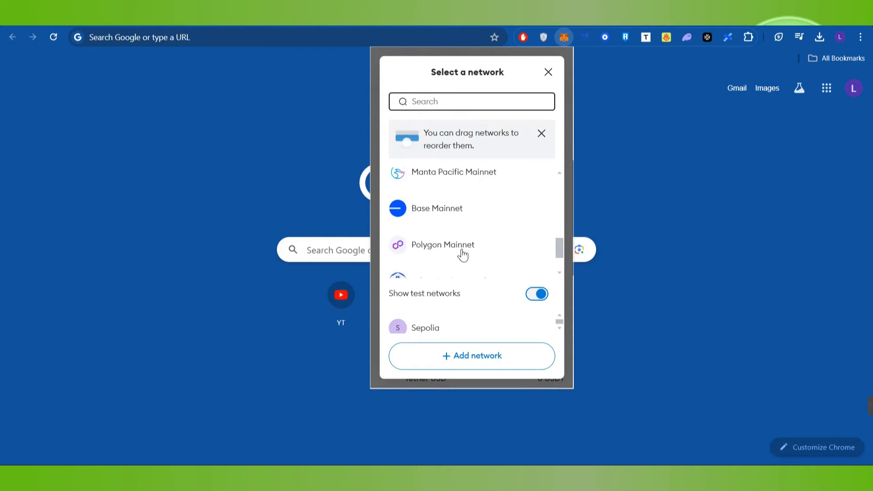
pyautogui.scroll(-3)
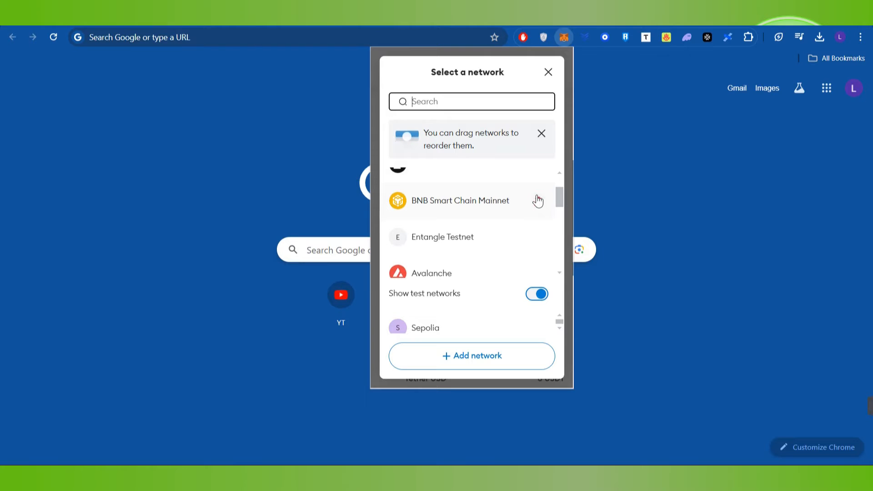
# - Remove BNB Smart Chain Mainnet via its trash icon and confirm the deletion
pyautogui.click(538, 201)
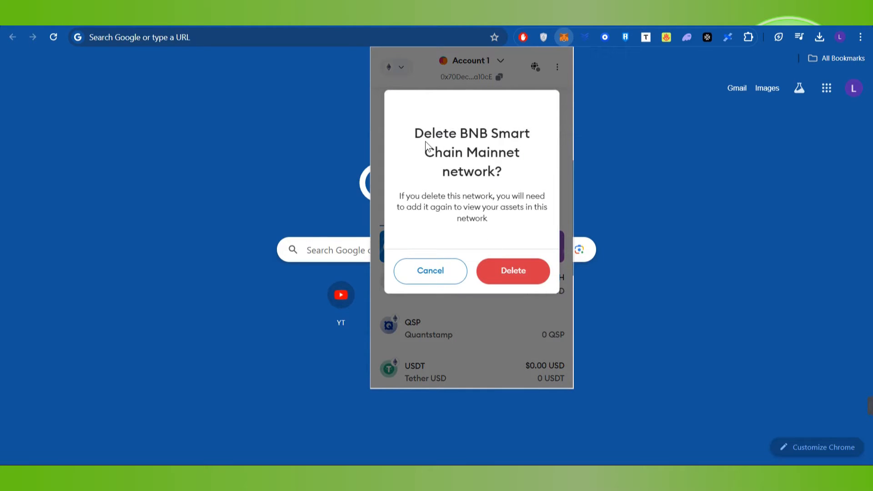
pyautogui.moveTo(511, 146)
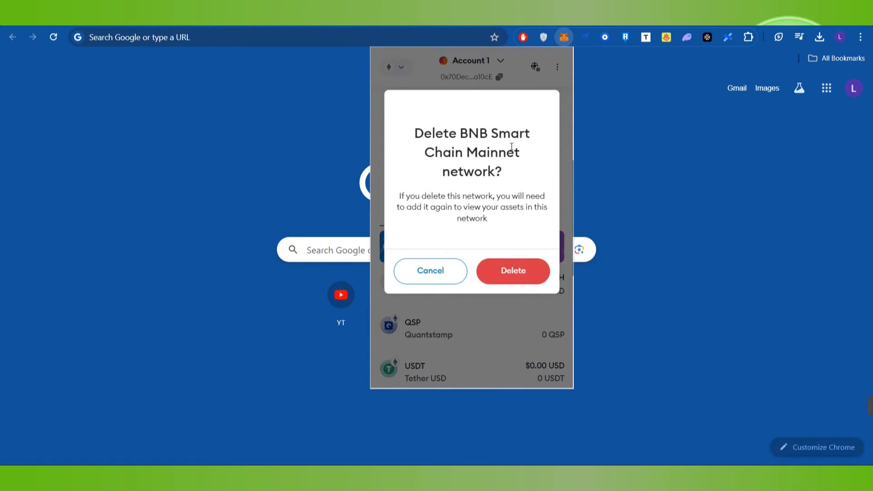
pyautogui.click(511, 271)
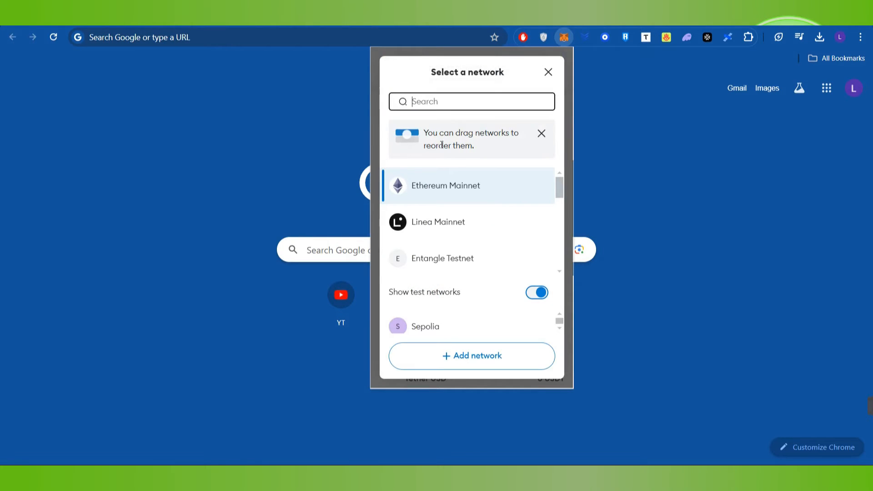
# - Remove PulseChain via its trash icon and confirm the deletion
pyautogui.scroll(-3)
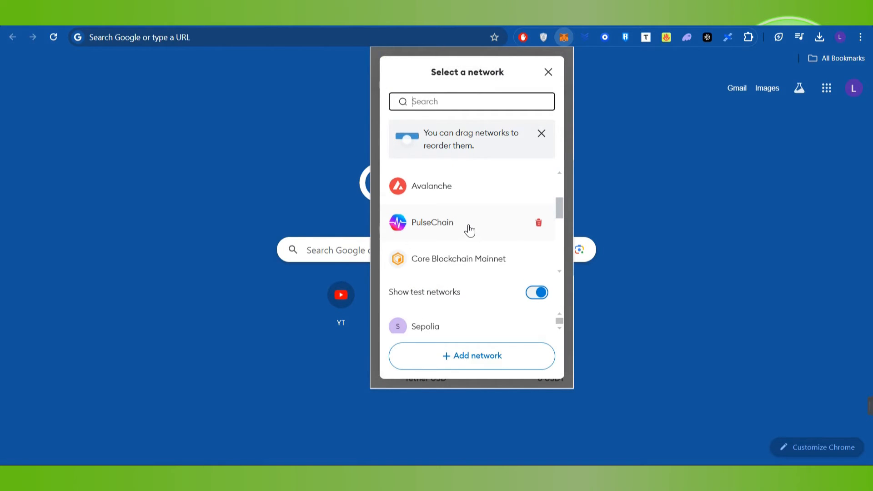
pyautogui.click(538, 223)
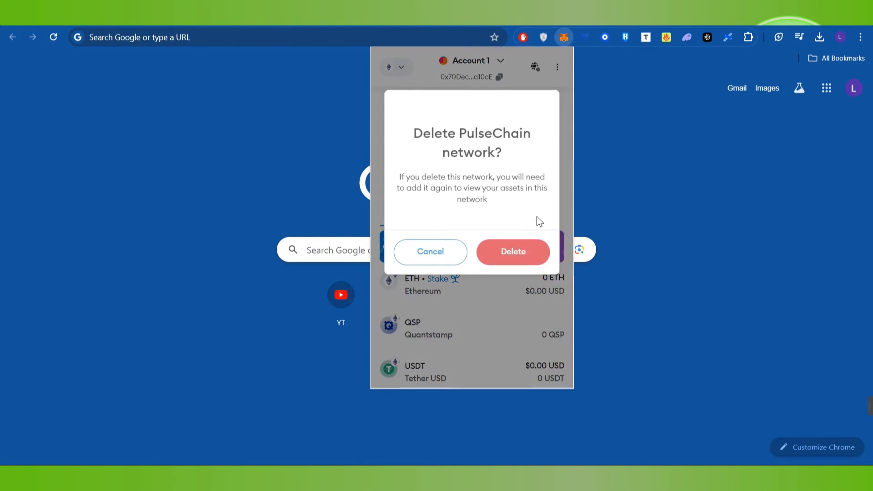
pyautogui.click(512, 251)
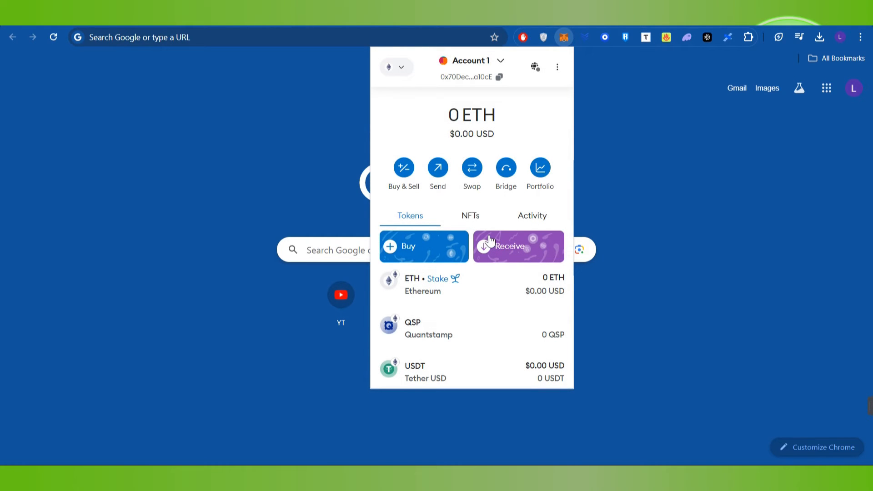
pyautogui.moveTo(592, 99)
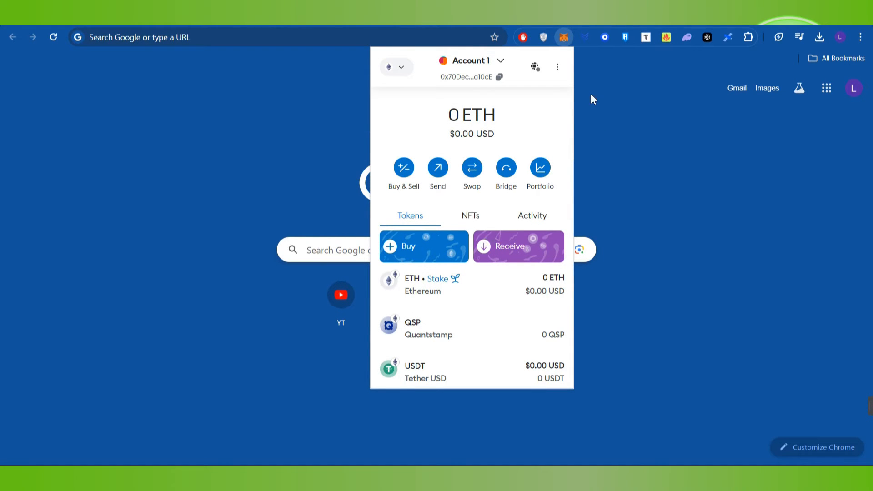
pyautogui.moveTo(724, 177)
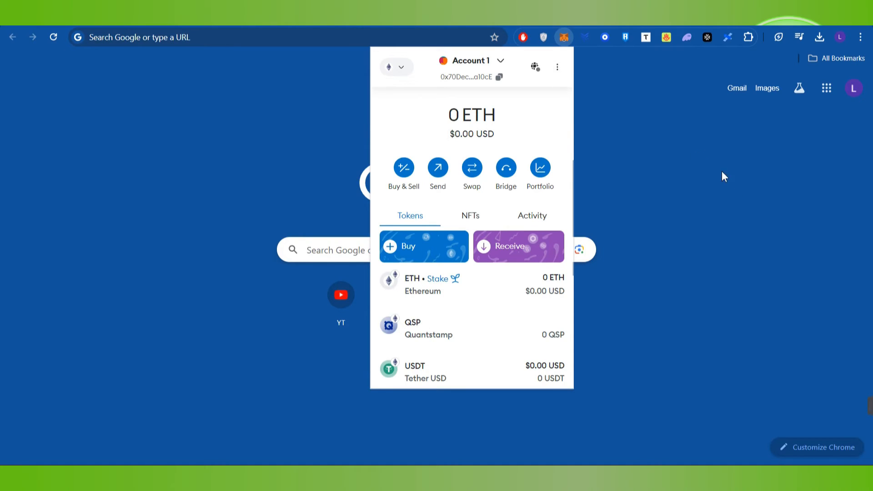
# - Show Manta Pacific Mainnet's details (RPC URL, chain ID 169) under Settings > Networks
pyautogui.click(557, 67)
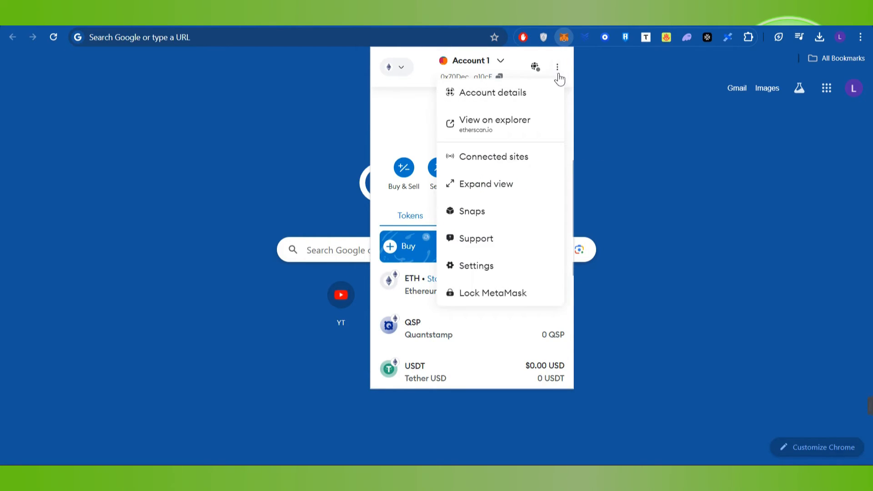
pyautogui.moveTo(512, 266)
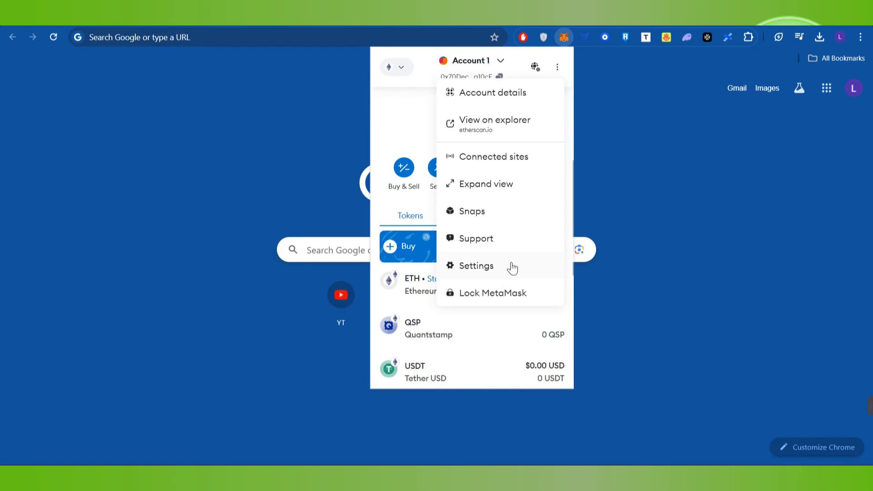
pyautogui.click(396, 67)
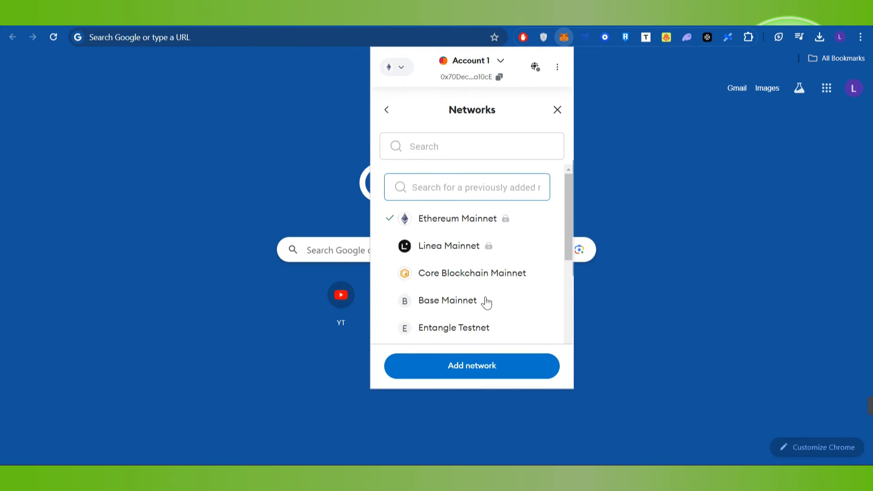
pyautogui.scroll(-3)
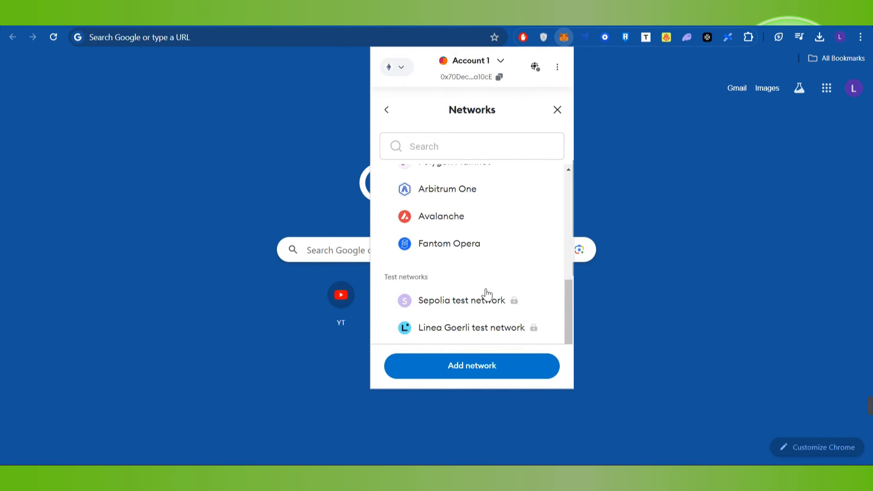
pyautogui.click(471, 366)
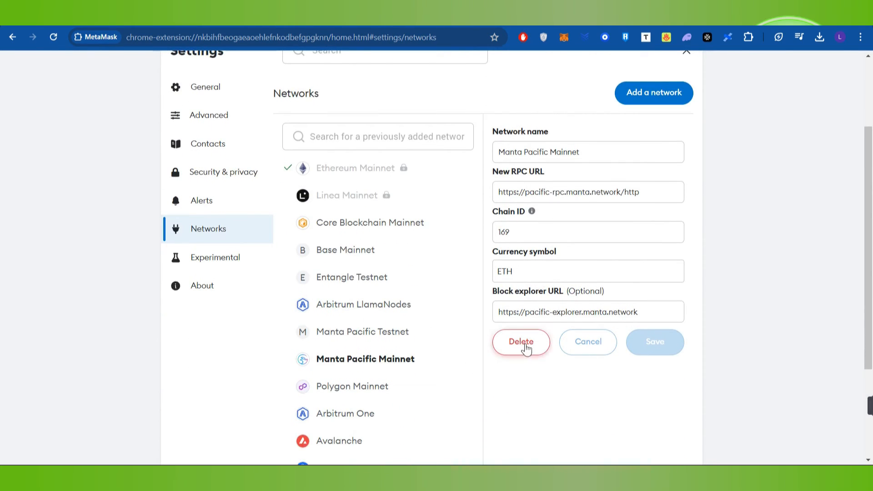
# - Remove Manta Pacific Mainnet from its details page and confirm, leaving Ethereum Mainnet showing
pyautogui.click(520, 341)
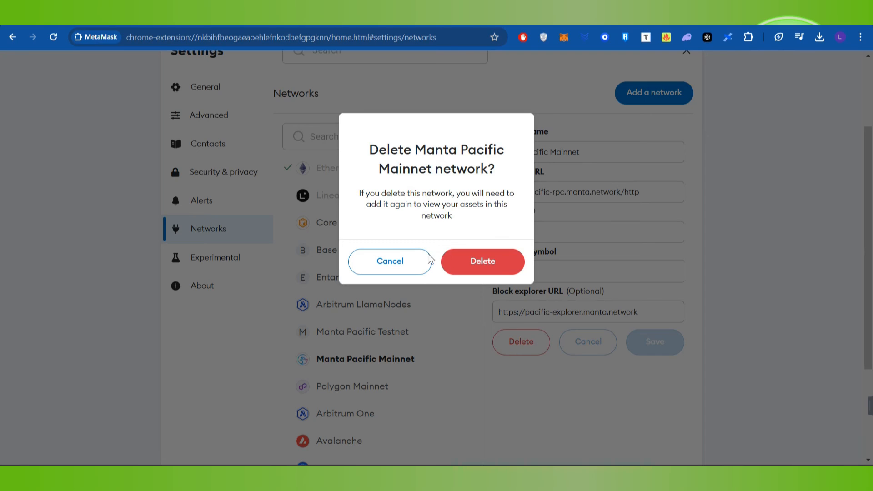
pyautogui.click(482, 261)
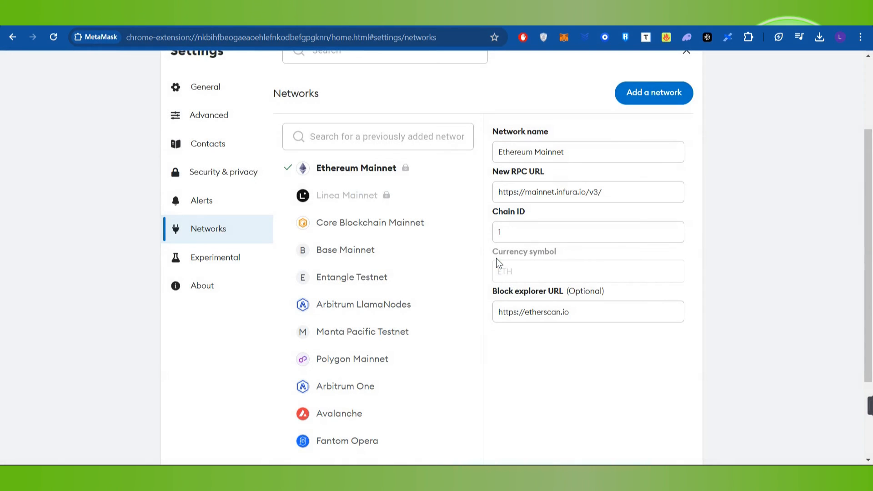
pyautogui.scroll(3)
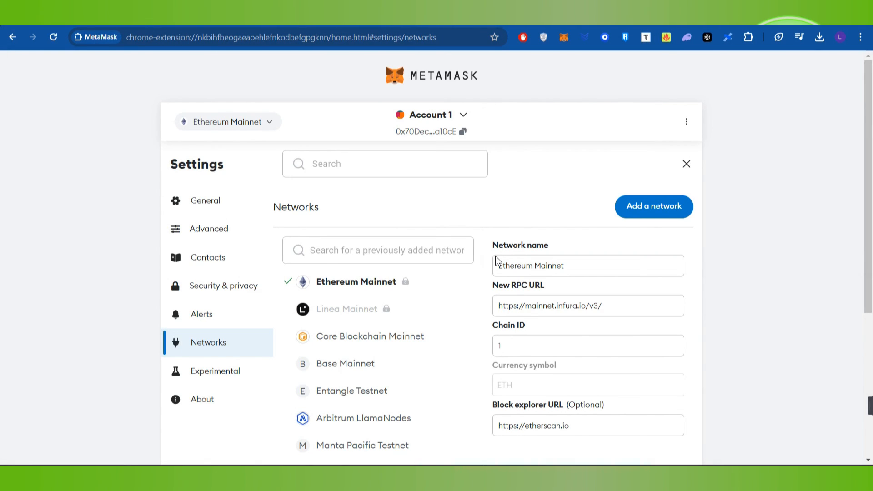
pyautogui.moveTo(498, 360)
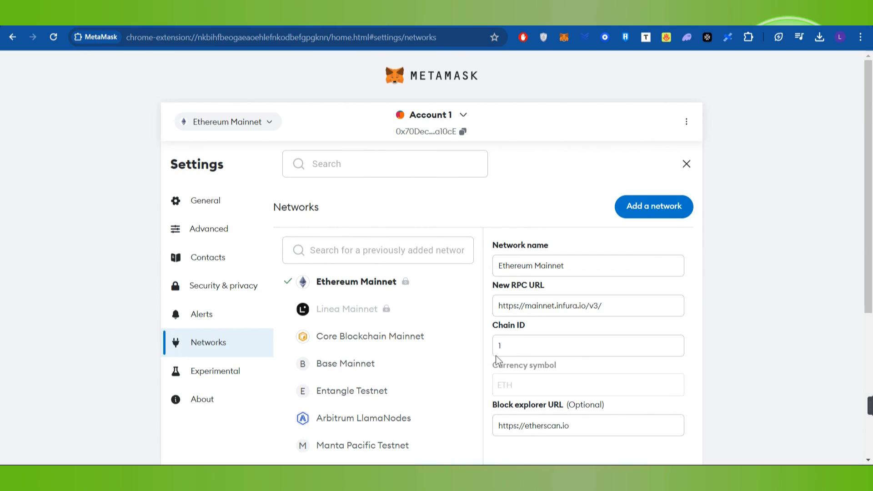
pyautogui.scroll(-3)
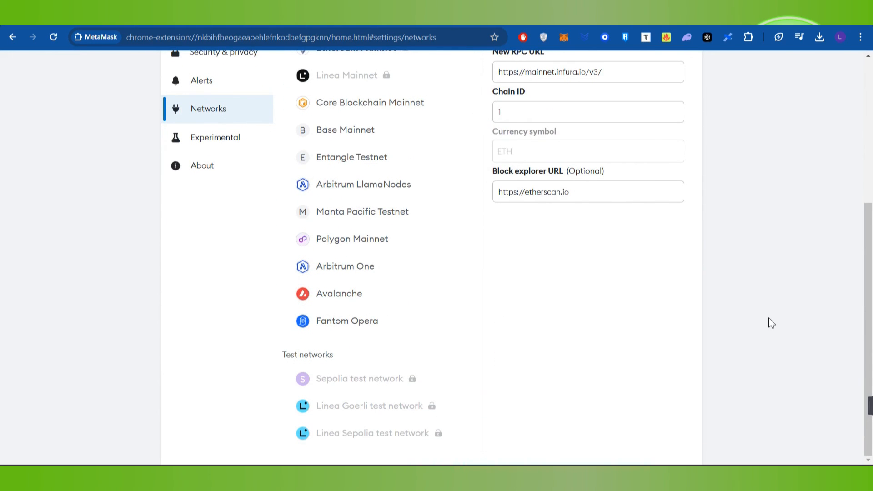